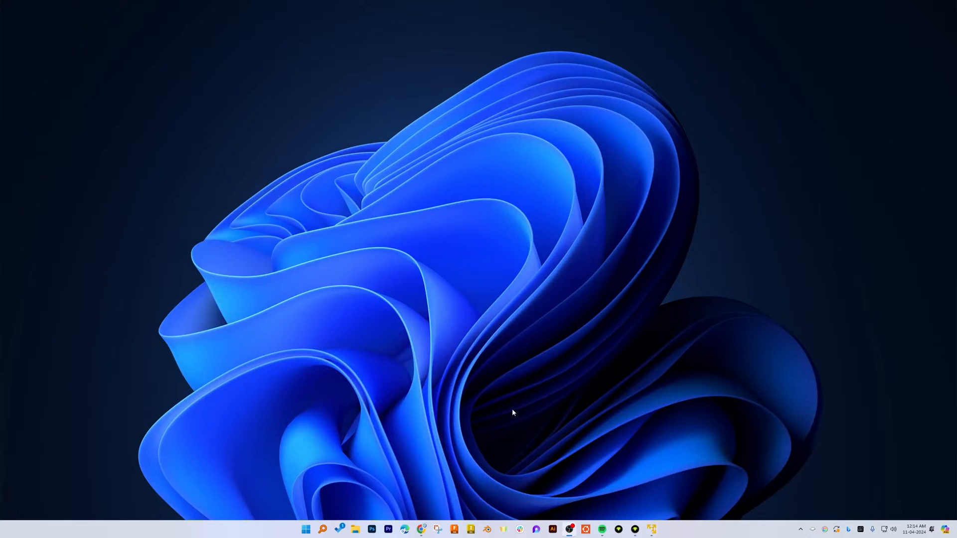
{"action": "mouse_move", "coordinate": [626, 455]}
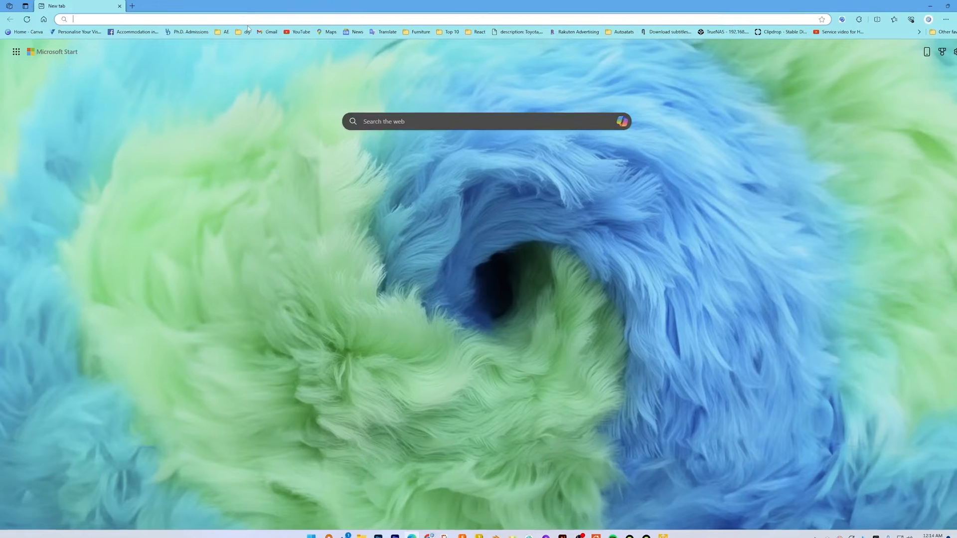
Search Bing for 'download windows 11 iso' from the Edge address bar.
{"action": "type", "text": "download windows 11 i"}
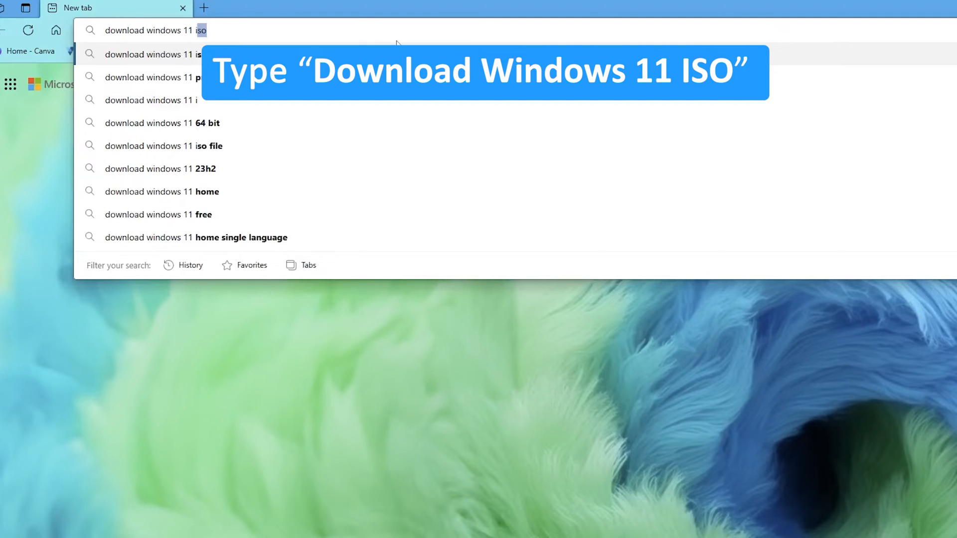
{"action": "key", "text": "Enter"}
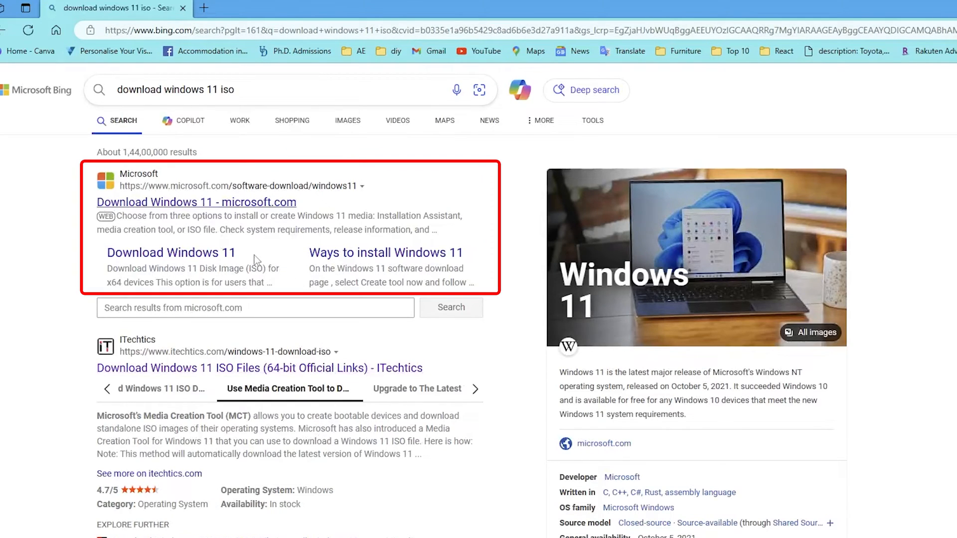
Go to Microsoft's Windows 11 download page and reach the Disk Image (ISO) for x64 section.
{"action": "left_click", "coordinate": [196, 203]}
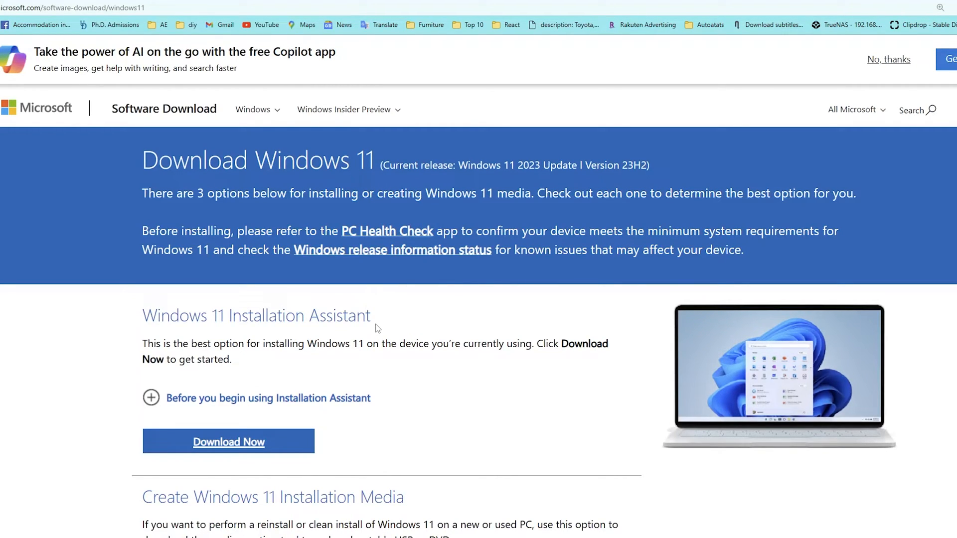
{"action": "scroll", "scroll_direction": "down", "scroll_amount": 3}
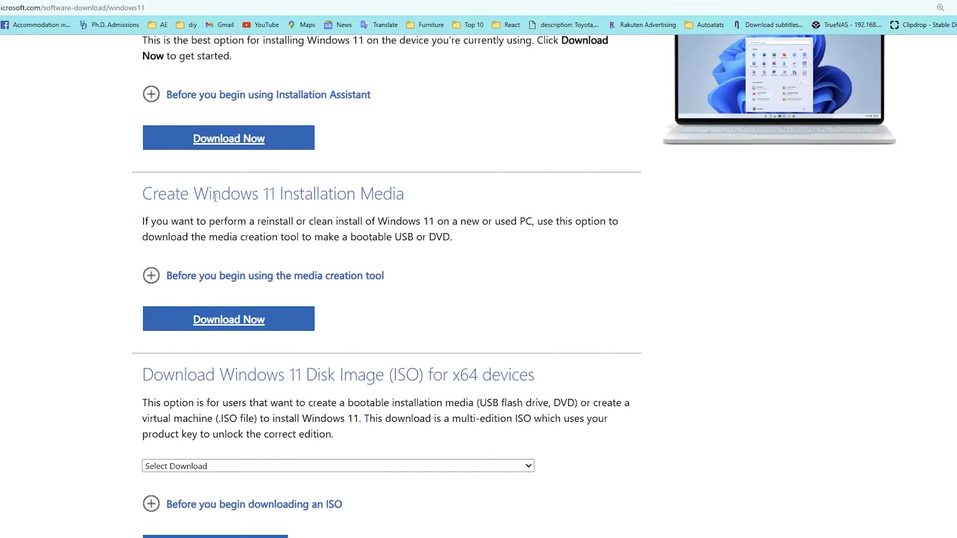
{"action": "double_click", "coordinate": [214, 194]}
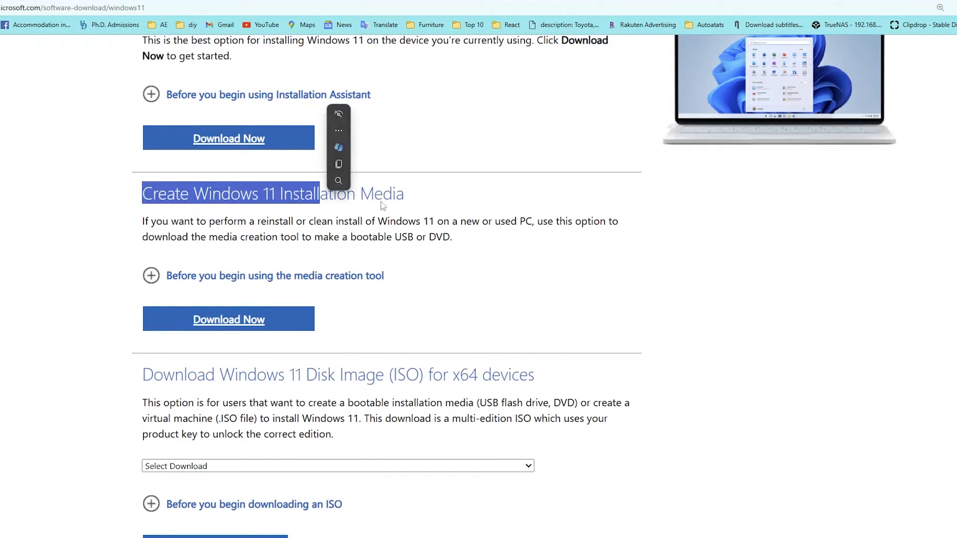
{"action": "scroll", "scroll_direction": "down", "scroll_amount": 3}
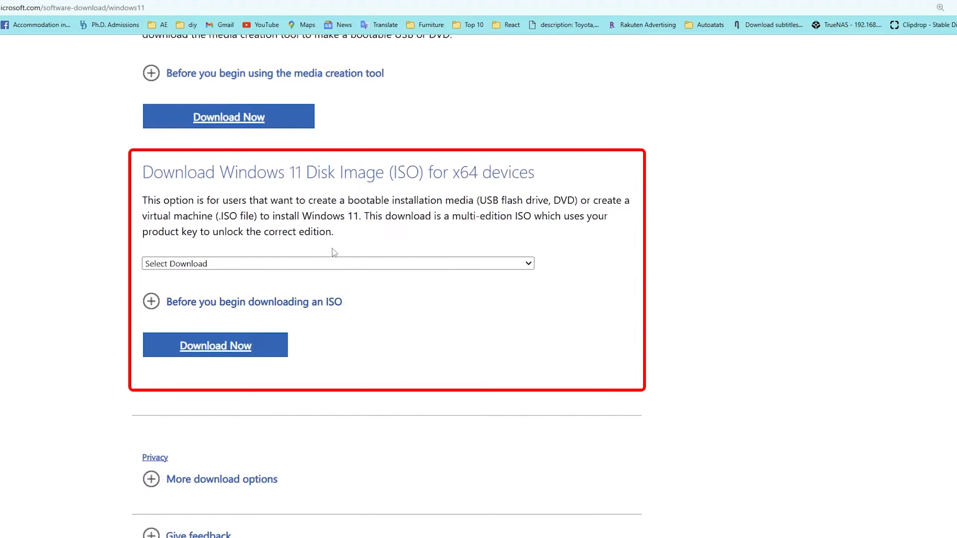
Choose the Windows 11 multi-edition ISO for x64 devices and confirm it.
{"action": "left_click", "coordinate": [337, 263]}
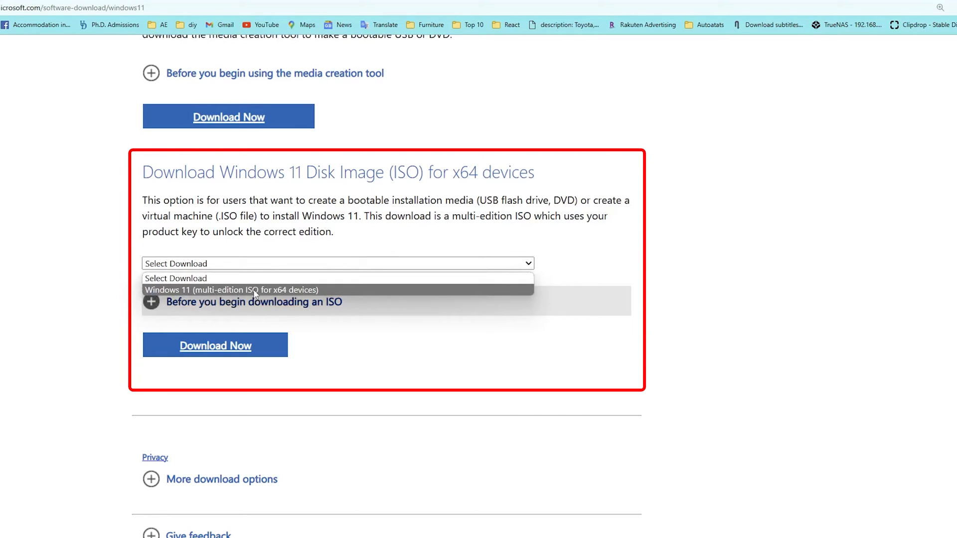
{"action": "left_click", "coordinate": [256, 290]}
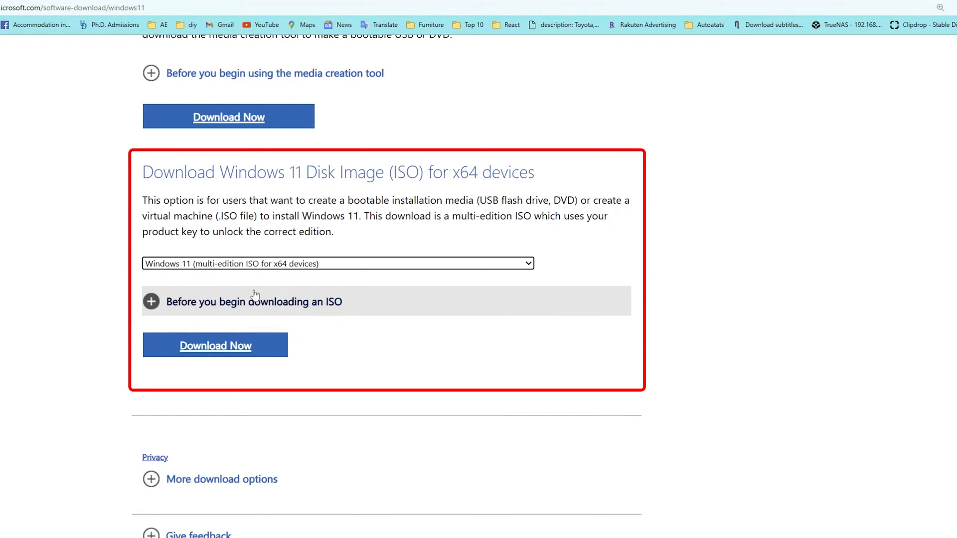
{"action": "left_click", "coordinate": [216, 346]}
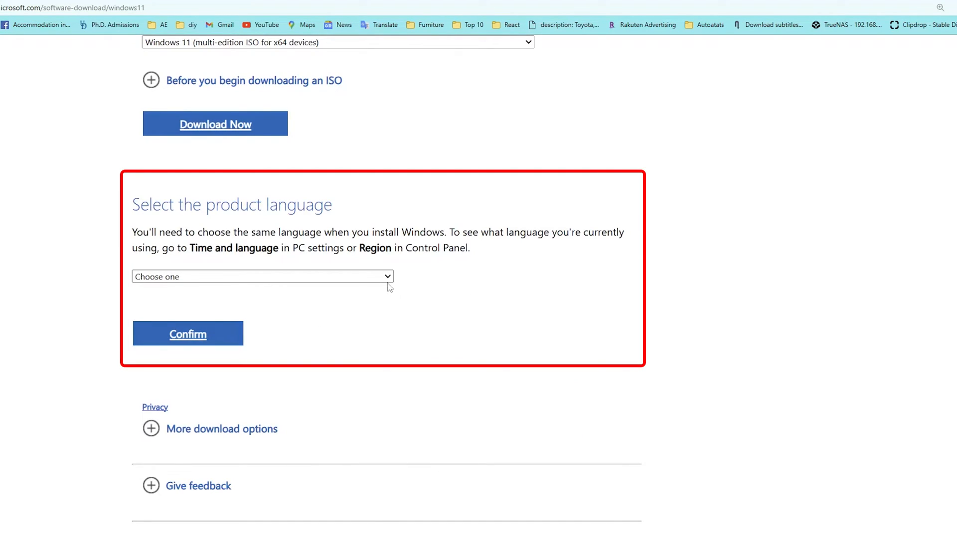
Choose English (United States) as the product language and confirm it.
{"action": "left_click", "coordinate": [261, 276]}
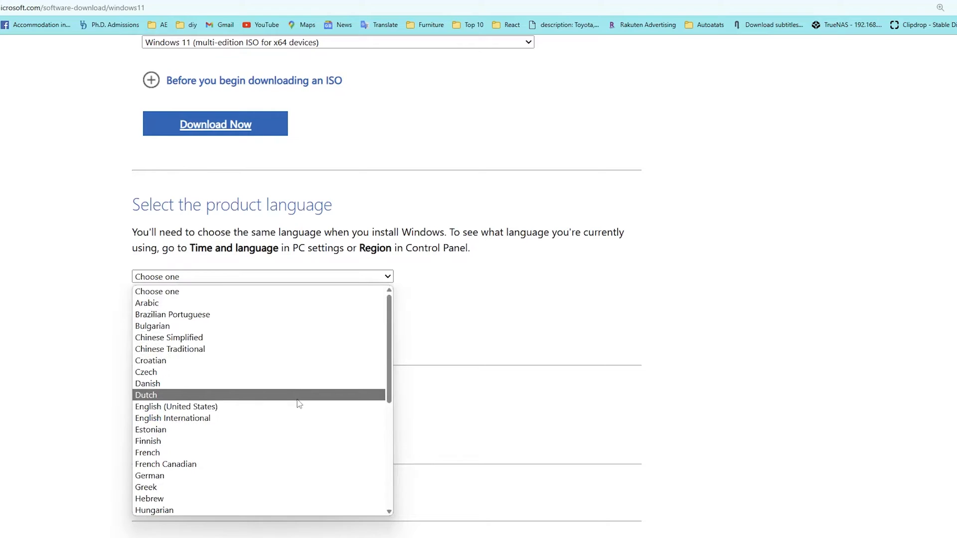
{"action": "left_click", "coordinate": [176, 406]}
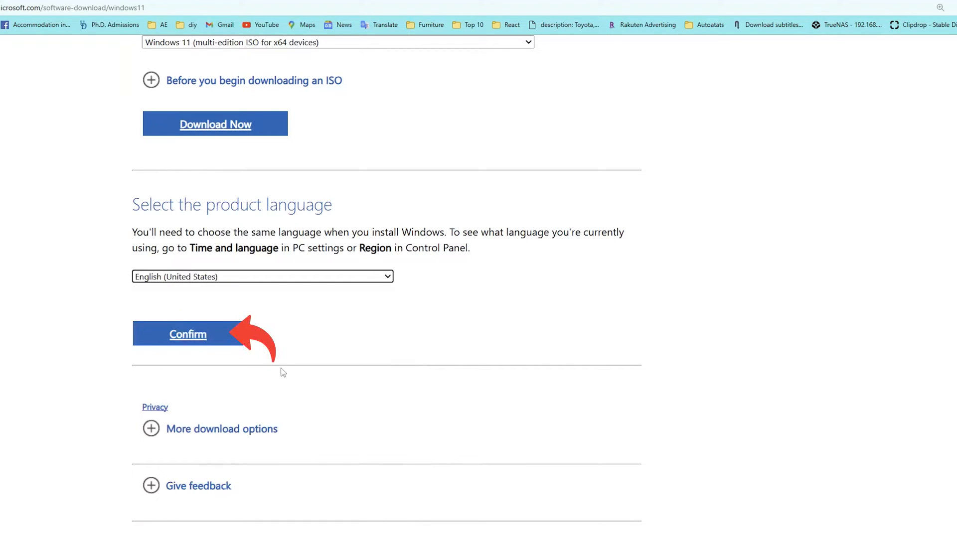
{"action": "left_click", "coordinate": [188, 334]}
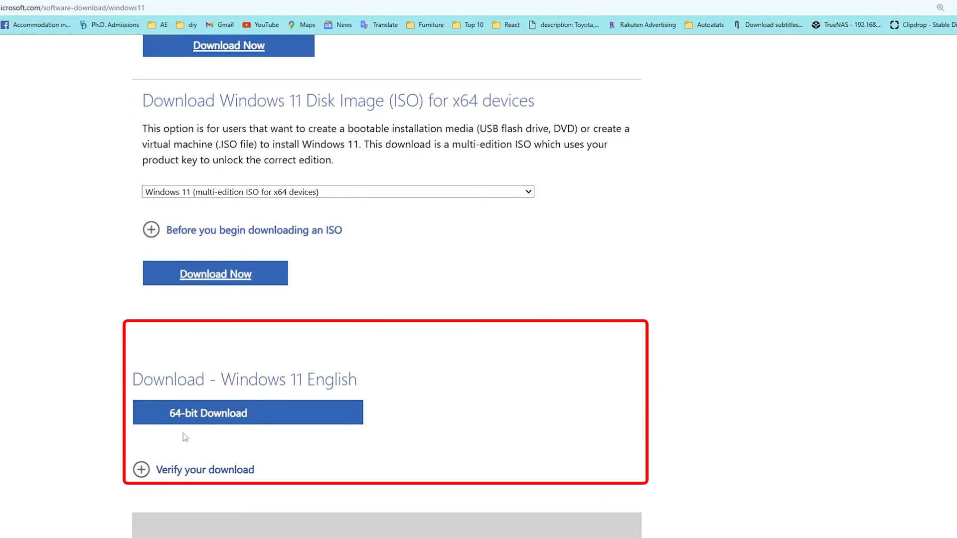
Start the 64-bit Windows 11 English ISO download.
{"action": "left_click", "coordinate": [247, 413]}
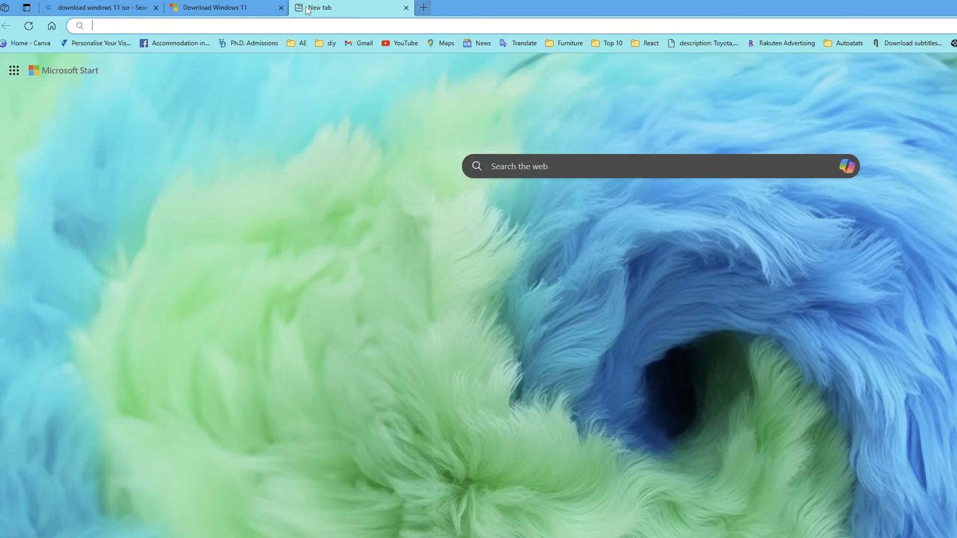
{"action": "mouse_move", "coordinate": [317, 7]}
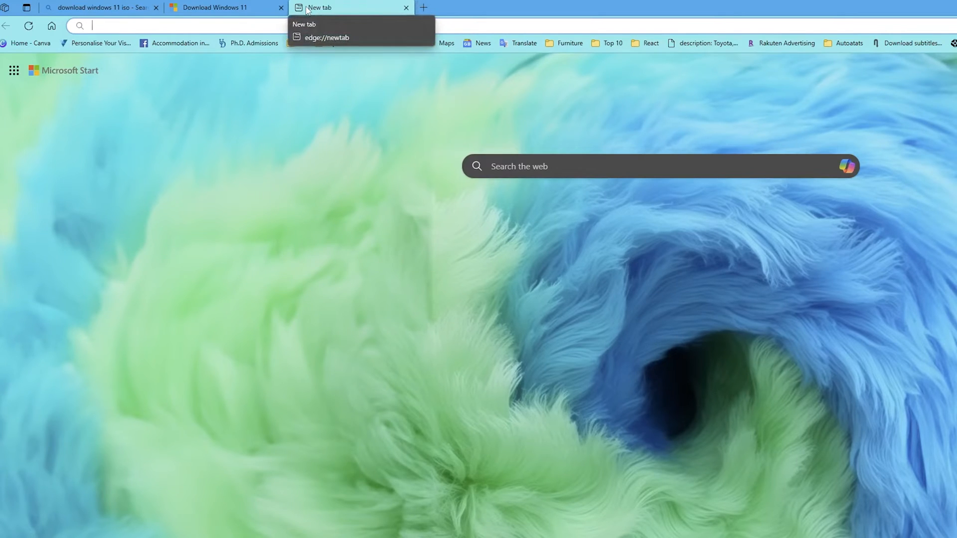
Search Bing for 'rufus' in the new tab.
{"action": "type", "text": "rufus"}
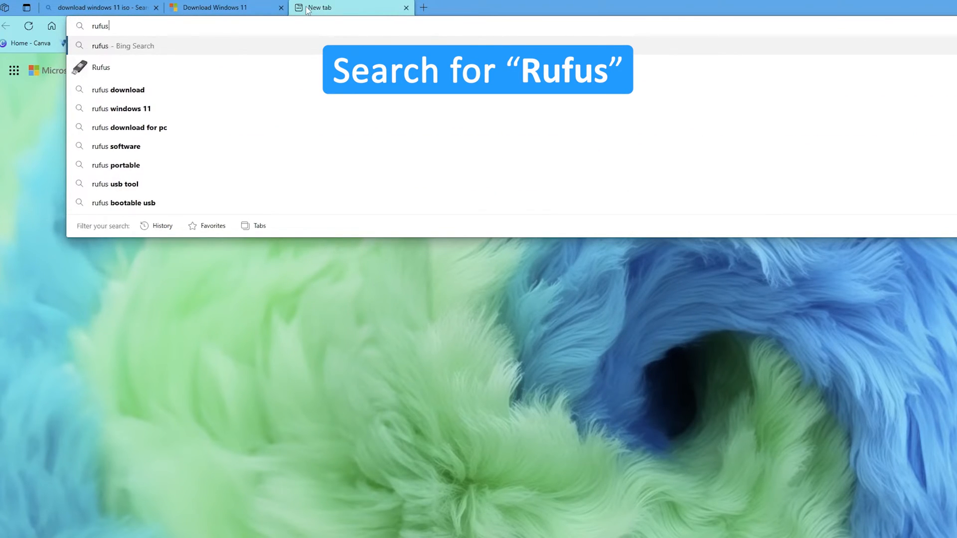
{"action": "left_click", "coordinate": [219, 7]}
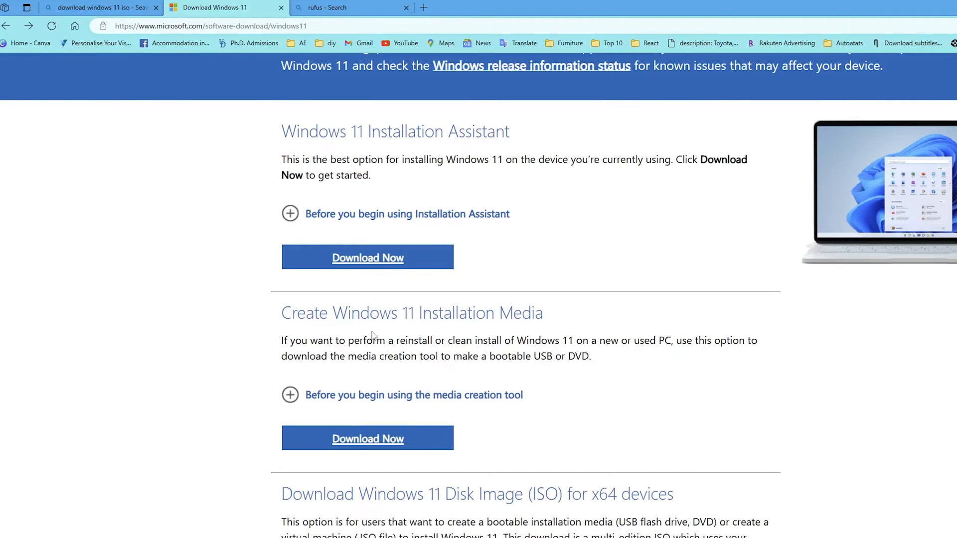
{"action": "mouse_move", "coordinate": [554, 340]}
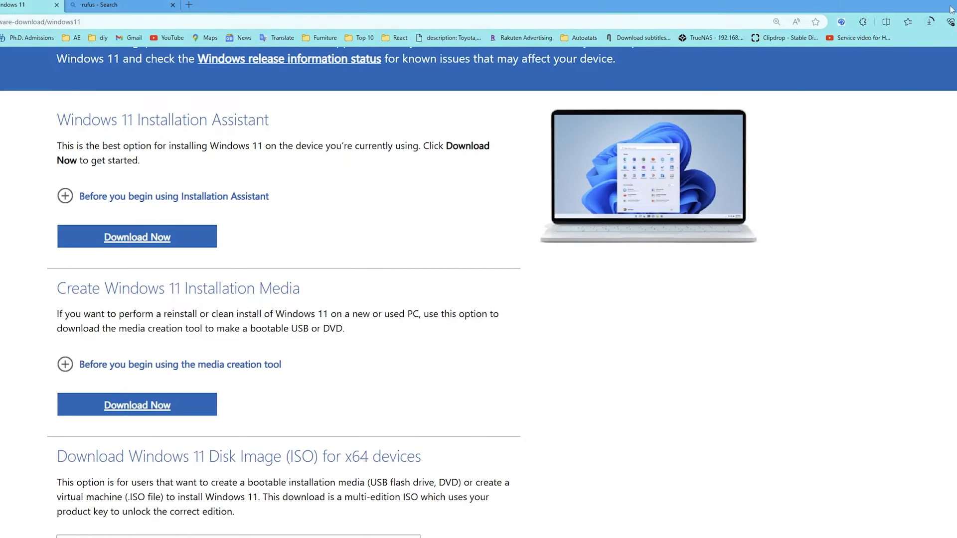
{"action": "left_click", "coordinate": [931, 21]}
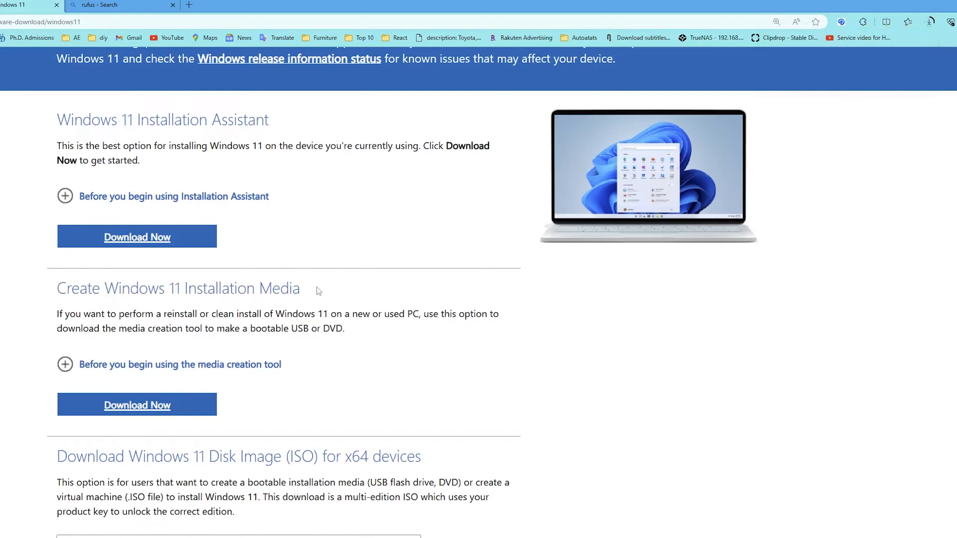
{"action": "mouse_move", "coordinate": [357, 226]}
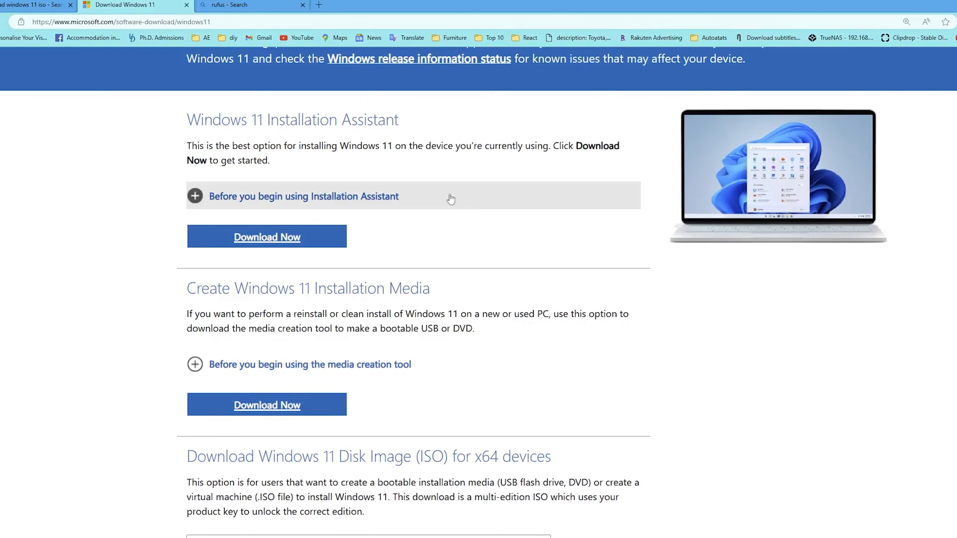
Download rufus-4.4.exe from rufus.ie/downloads and view it beside the finished ISO.
{"action": "left_click", "coordinate": [449, 5]}
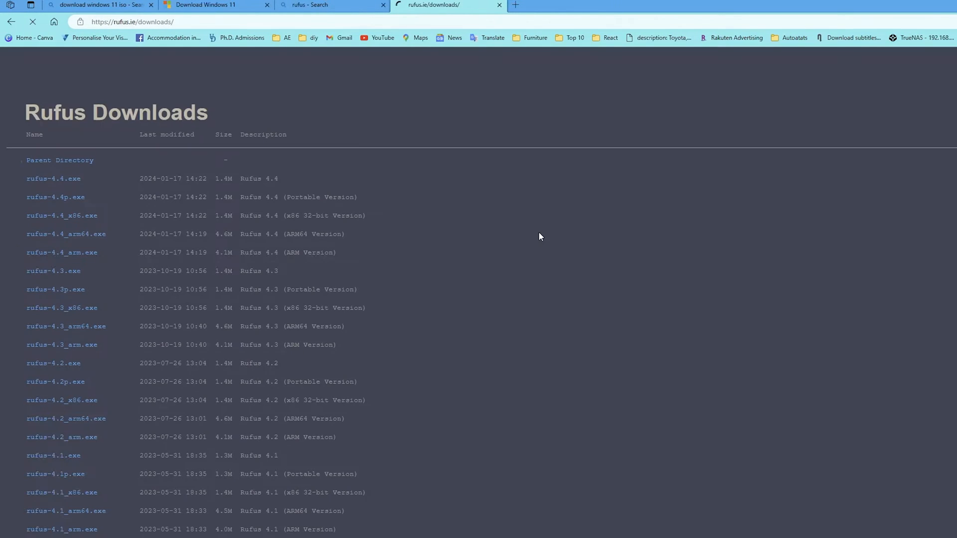
{"action": "left_click", "coordinate": [54, 178]}
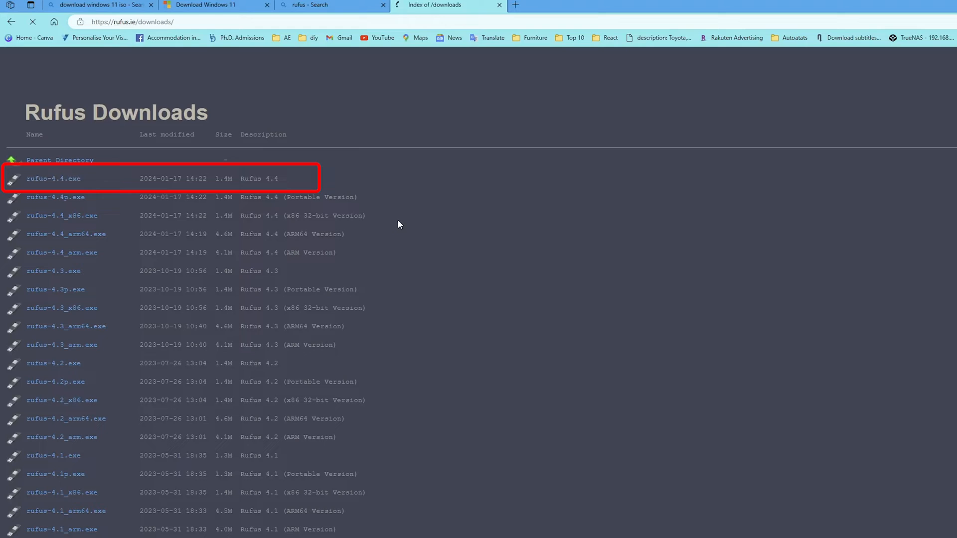
{"action": "left_click", "coordinate": [923, 28]}
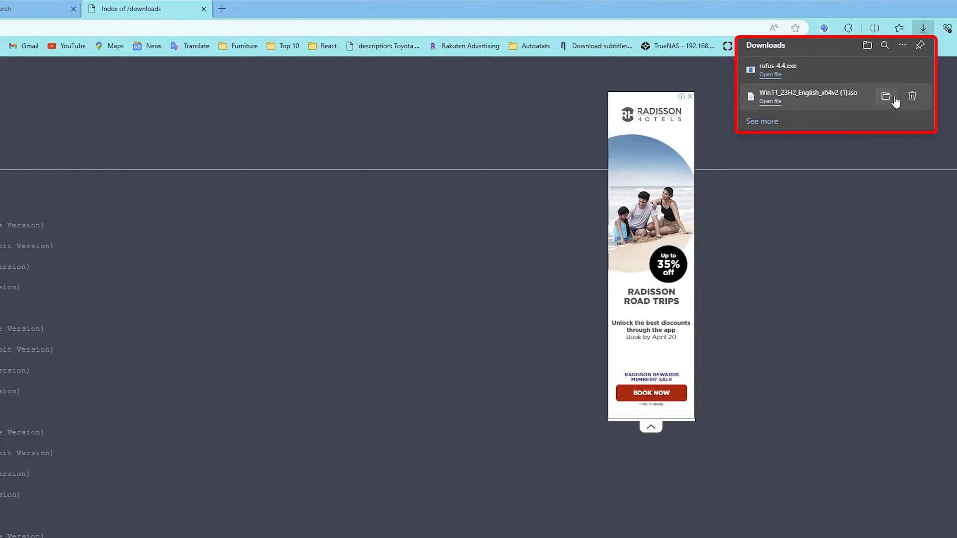
Launch the downloaded Rufus 4.4 and answer No to its online update checks.
{"action": "left_click", "coordinate": [770, 74]}
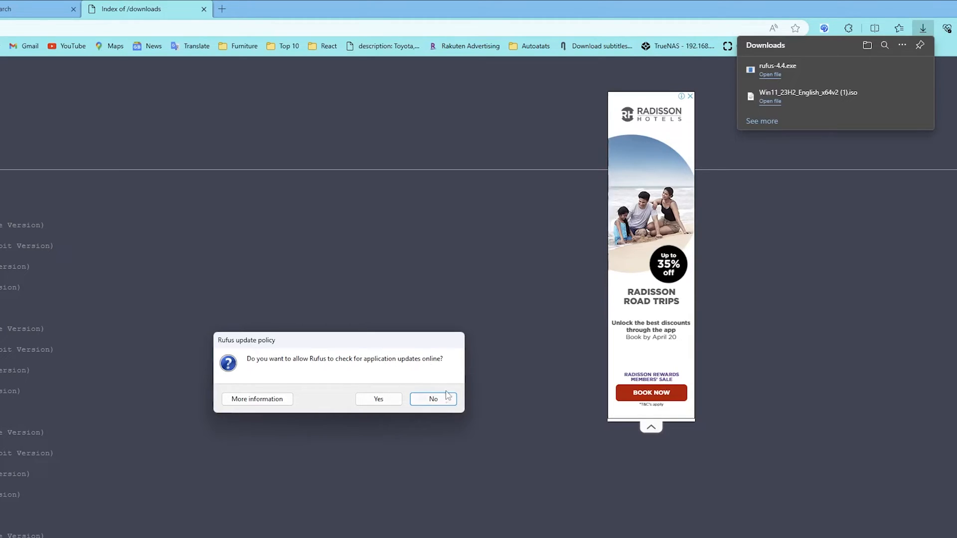
{"action": "left_click", "coordinate": [433, 399]}
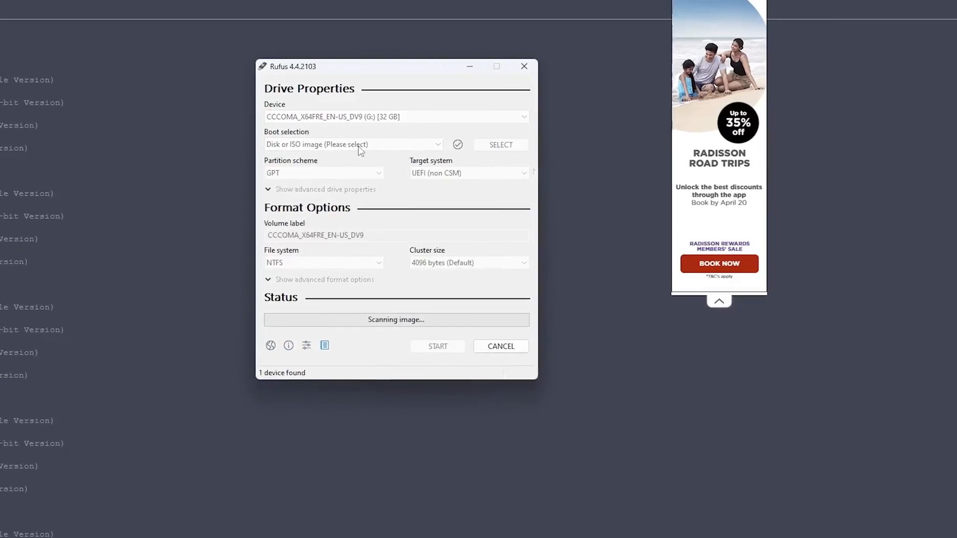
Load the Windows 11 English x64 ISO for the 32 GB USB, keeping GPT and UEFI (non CSM).
{"action": "left_click", "coordinate": [500, 145]}
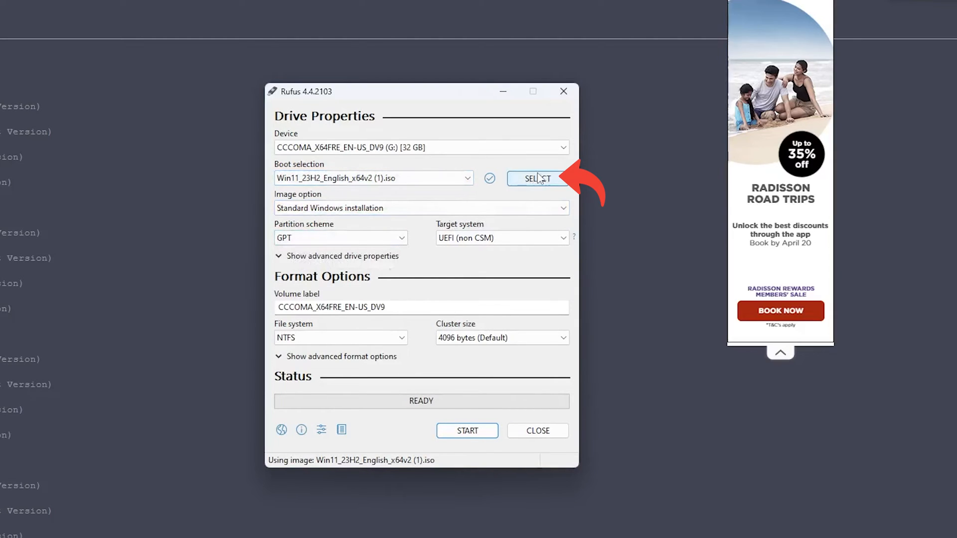
{"action": "left_click", "coordinate": [537, 178]}
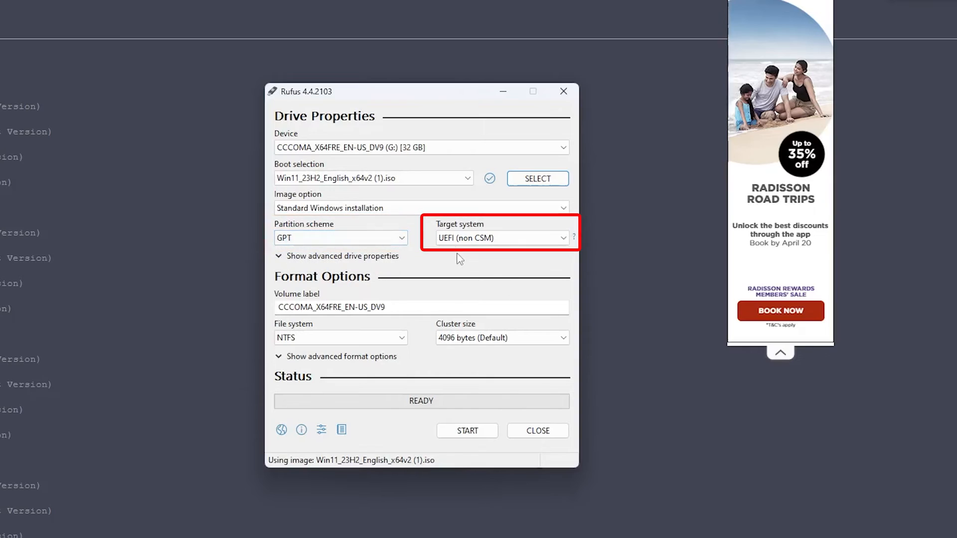
{"action": "mouse_move", "coordinate": [492, 255]}
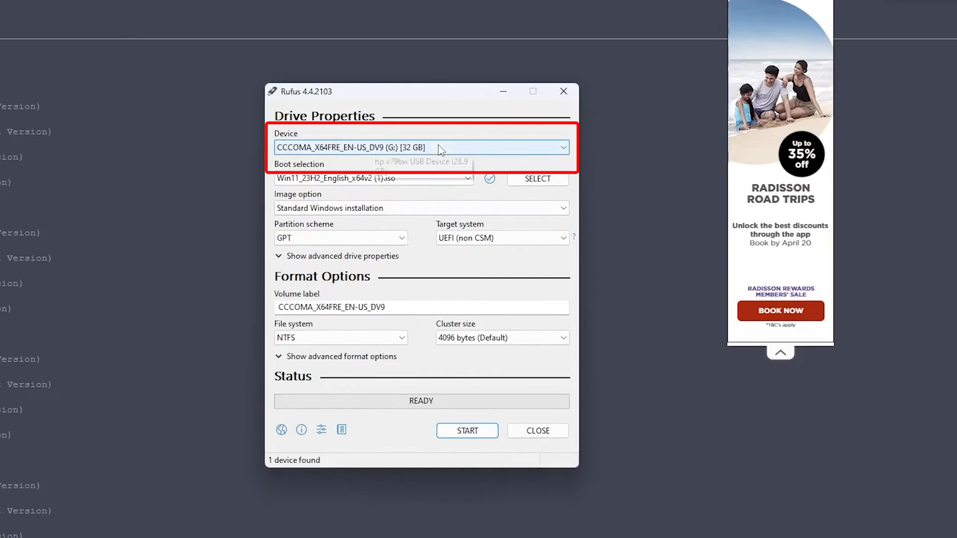
{"action": "left_click", "coordinate": [420, 148]}
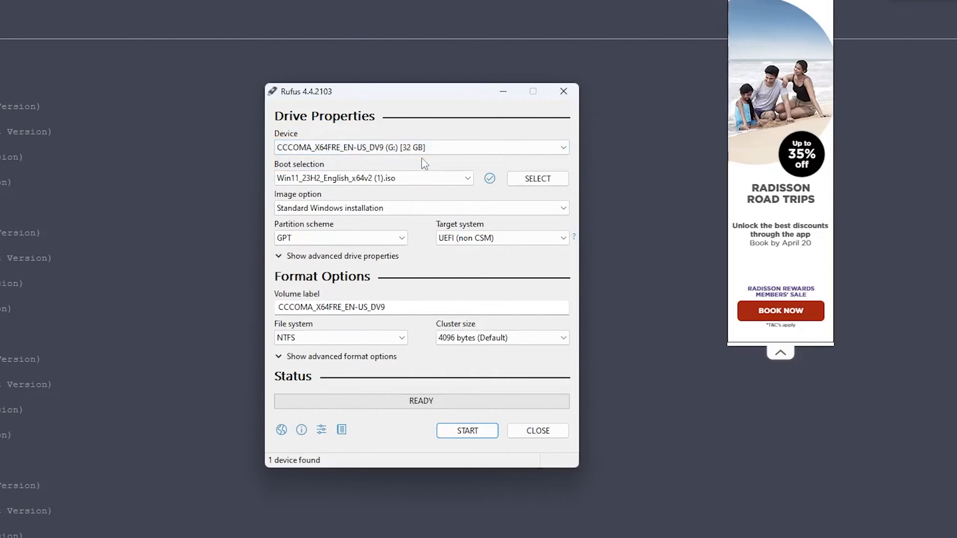
{"action": "mouse_move", "coordinate": [418, 170]}
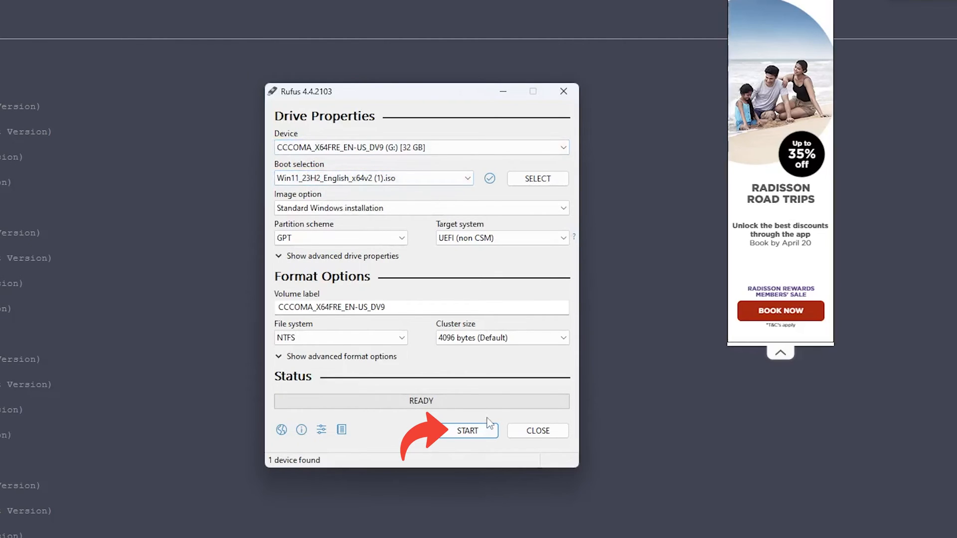
Start the write and leave only the 4GB+ RAM, Secure Boot and TPM 2.0 removal checked.
{"action": "left_click", "coordinate": [468, 431]}
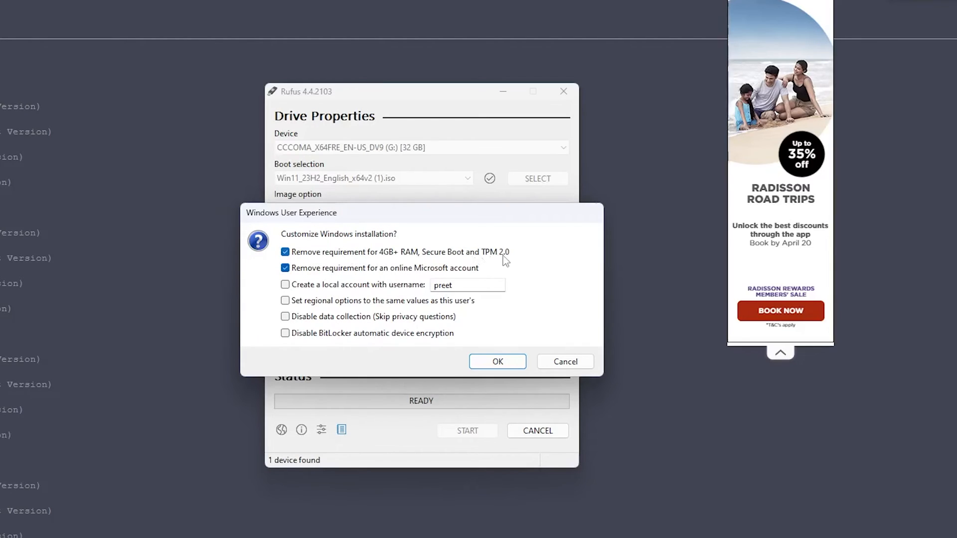
{"action": "mouse_move", "coordinate": [439, 270]}
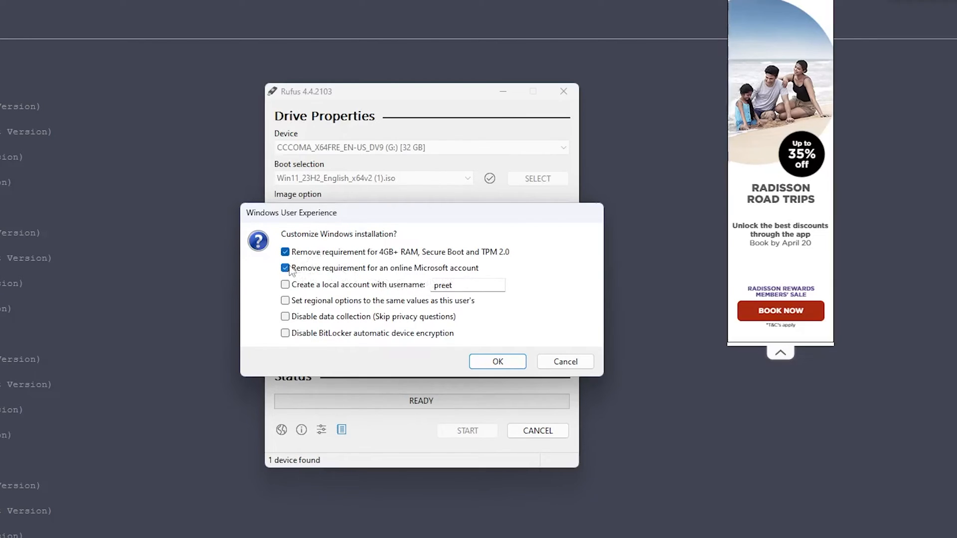
{"action": "left_click", "coordinate": [286, 269]}
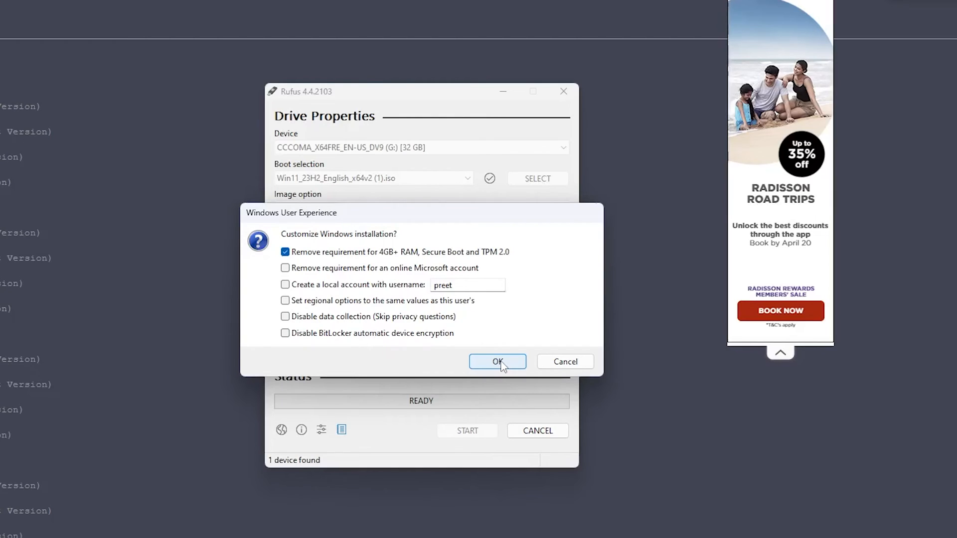
{"action": "mouse_move", "coordinate": [526, 300]}
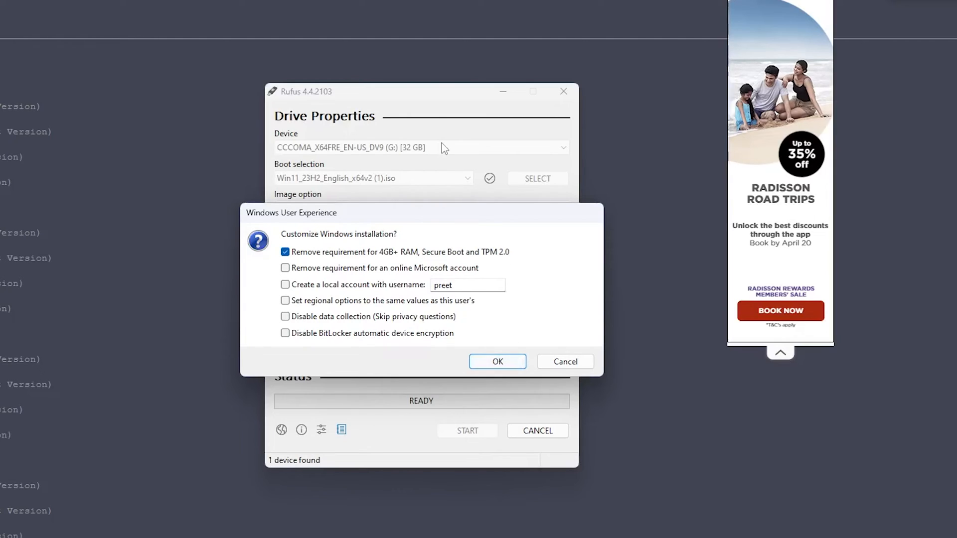
{"action": "mouse_move", "coordinate": [450, 180]}
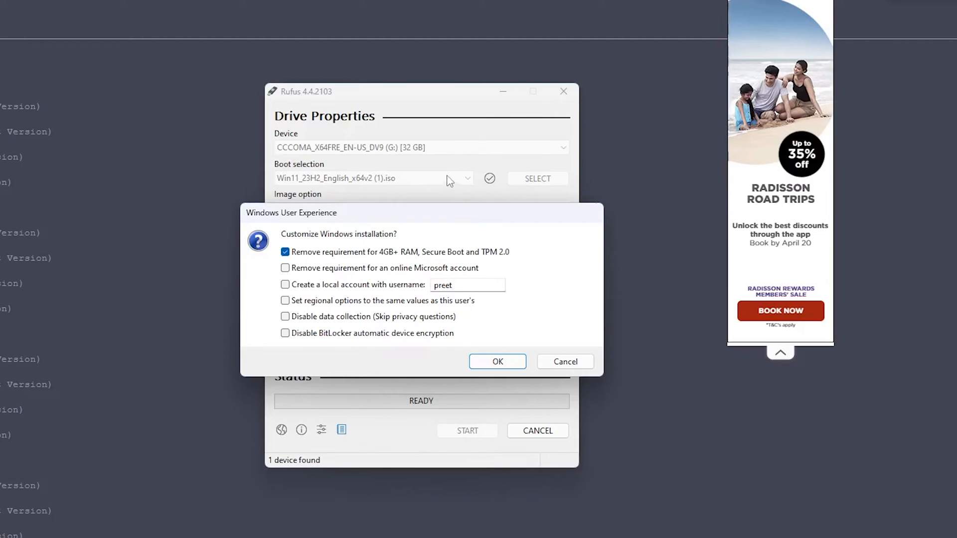
{"action": "mouse_move", "coordinate": [413, 310]}
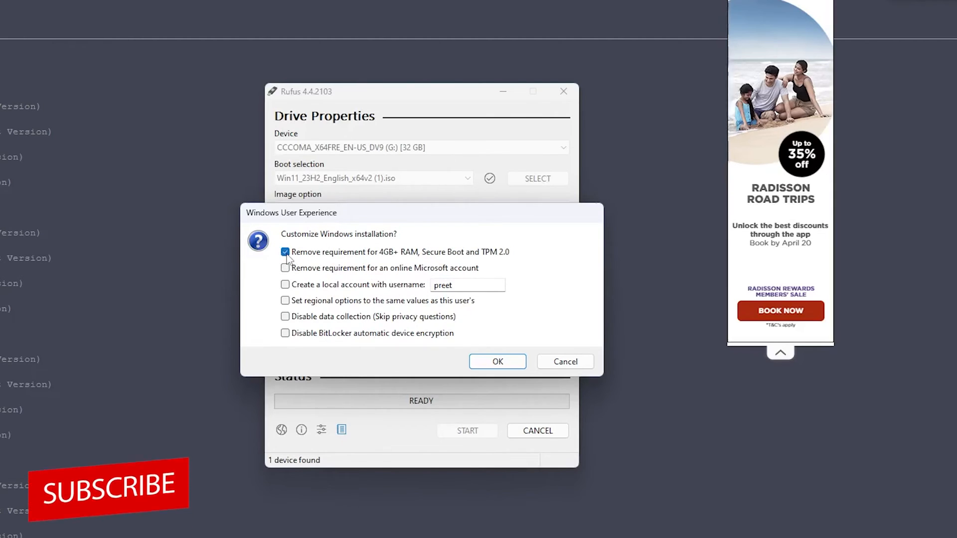
{"action": "left_click", "coordinate": [285, 251]}
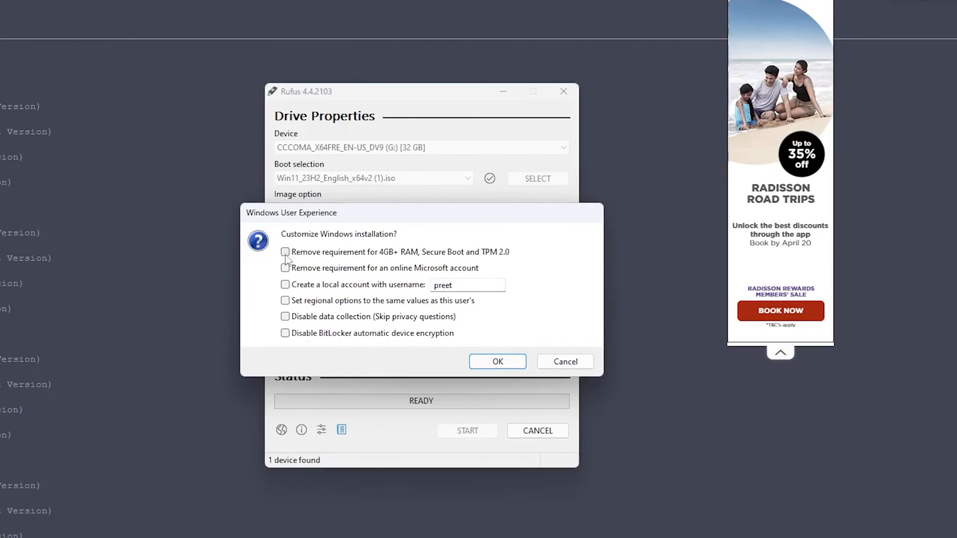
{"action": "left_click", "coordinate": [285, 251]}
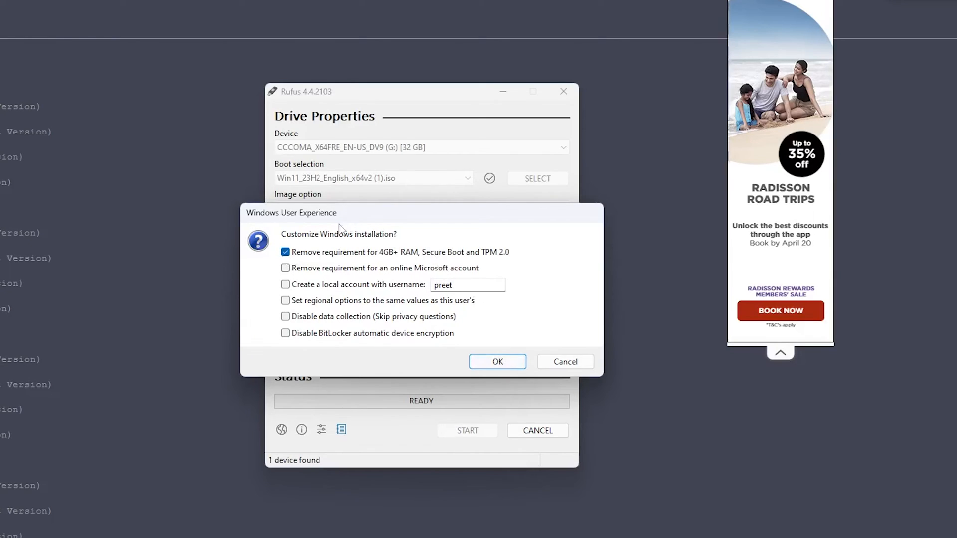
{"action": "mouse_move", "coordinate": [339, 233]}
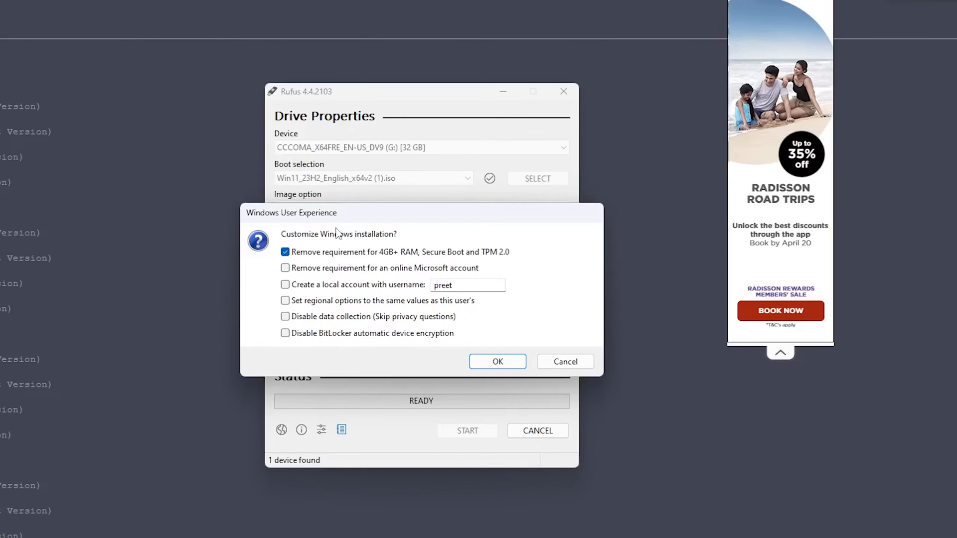
{"action": "mouse_move", "coordinate": [344, 261]}
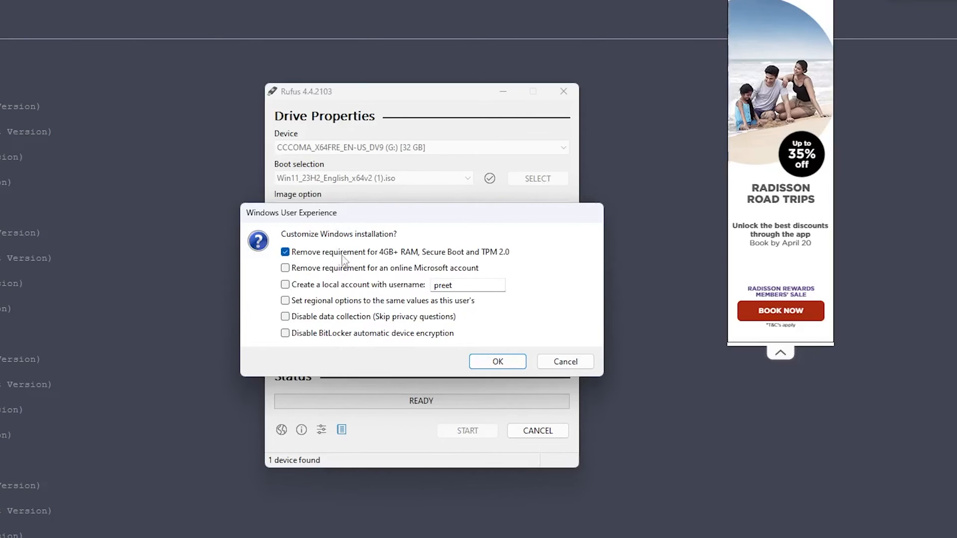
{"action": "mouse_move", "coordinate": [419, 287]}
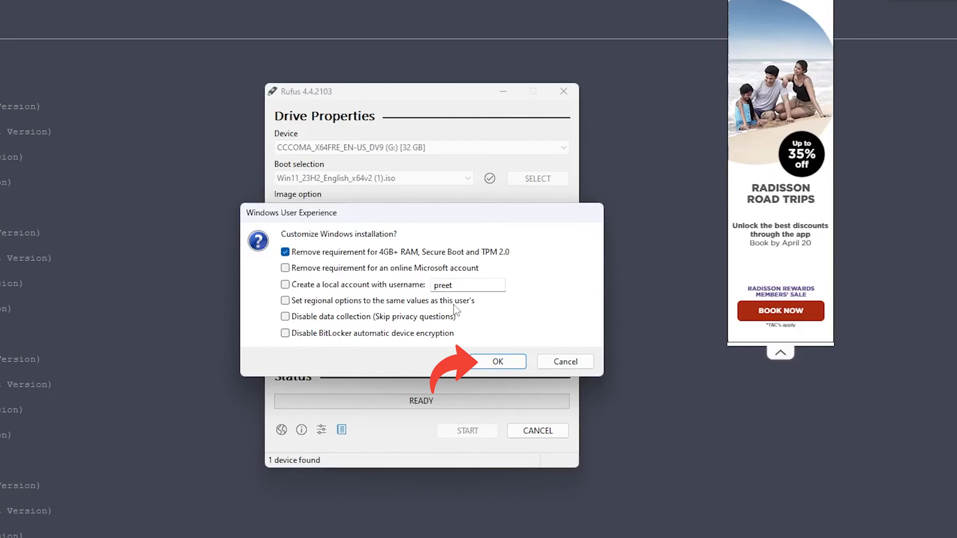
Confirm the customizations and the data-erase warning so the ISO is written to the USB.
{"action": "left_click", "coordinate": [497, 361]}
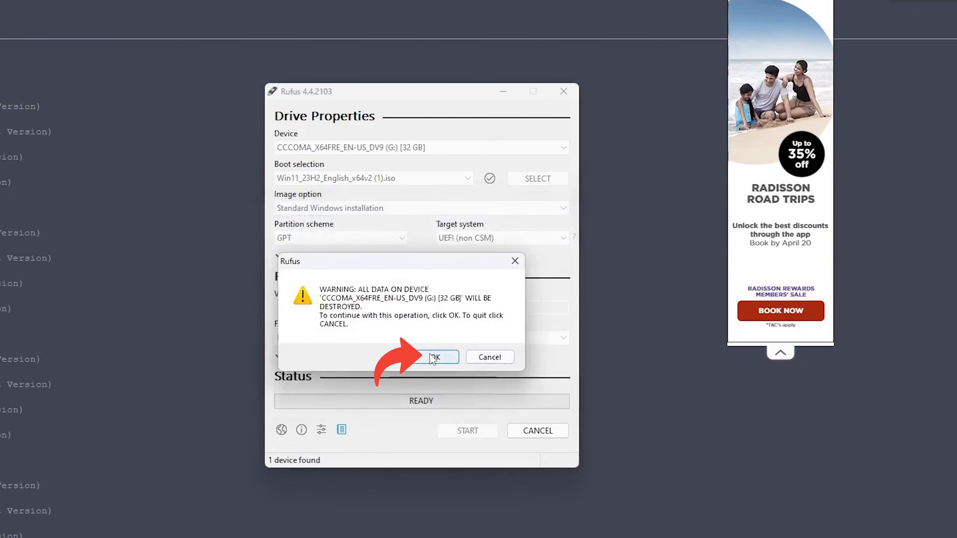
{"action": "left_click", "coordinate": [437, 357]}
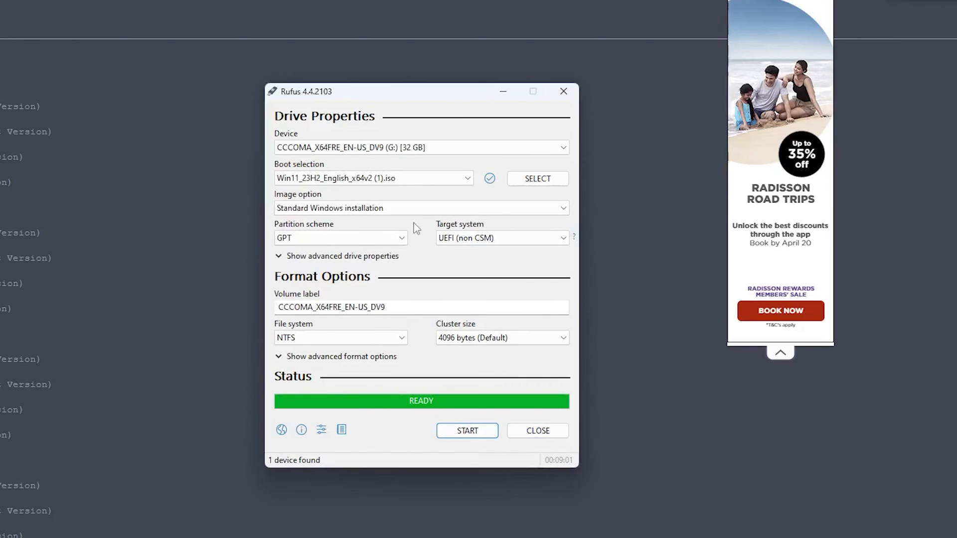
{"action": "mouse_move", "coordinate": [436, 273]}
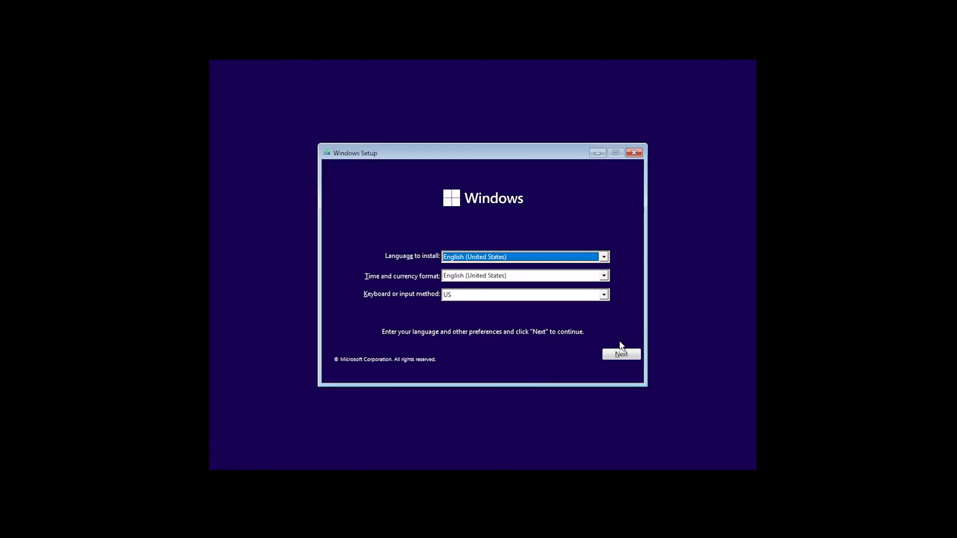
Accept English (United States), start Install now, and continue without a product key.
{"action": "left_click", "coordinate": [621, 354]}
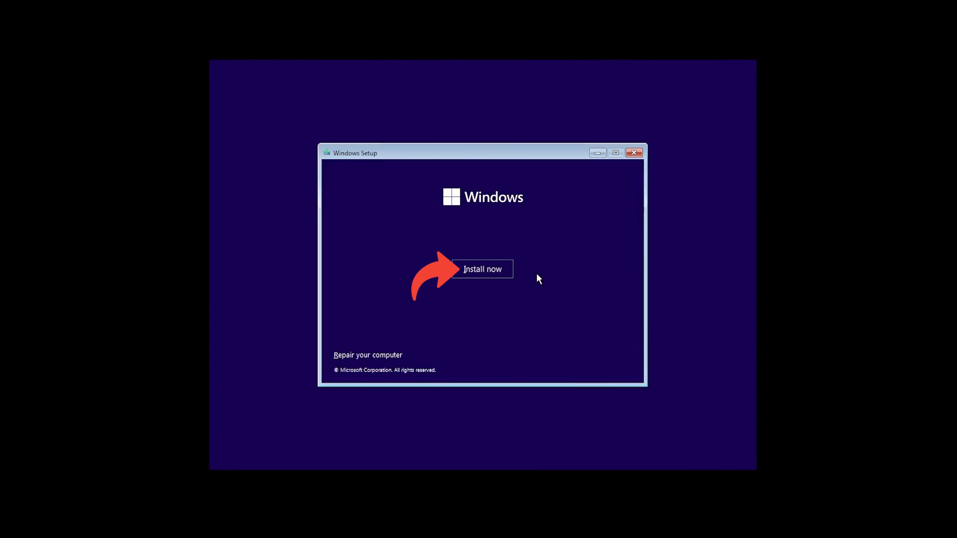
{"action": "left_click", "coordinate": [482, 269]}
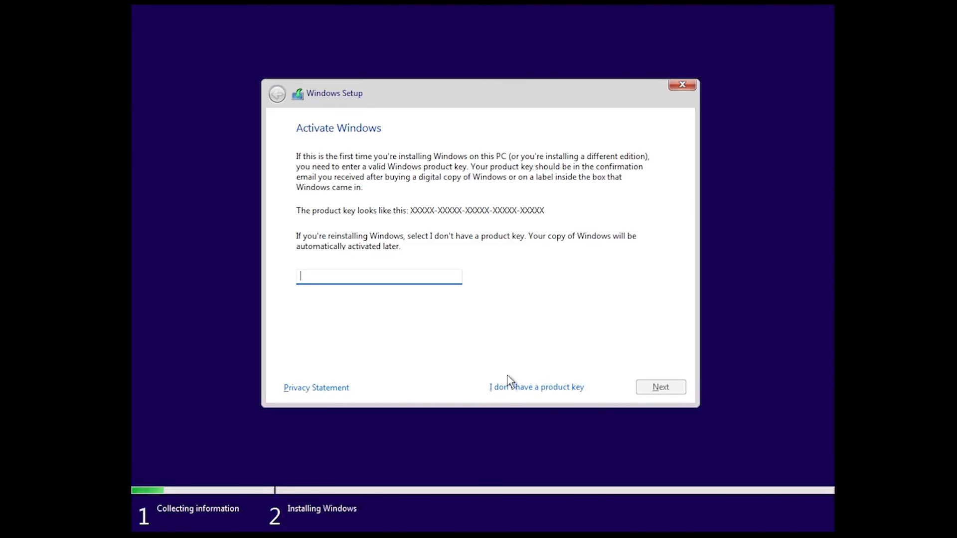
{"action": "left_click", "coordinate": [536, 387]}
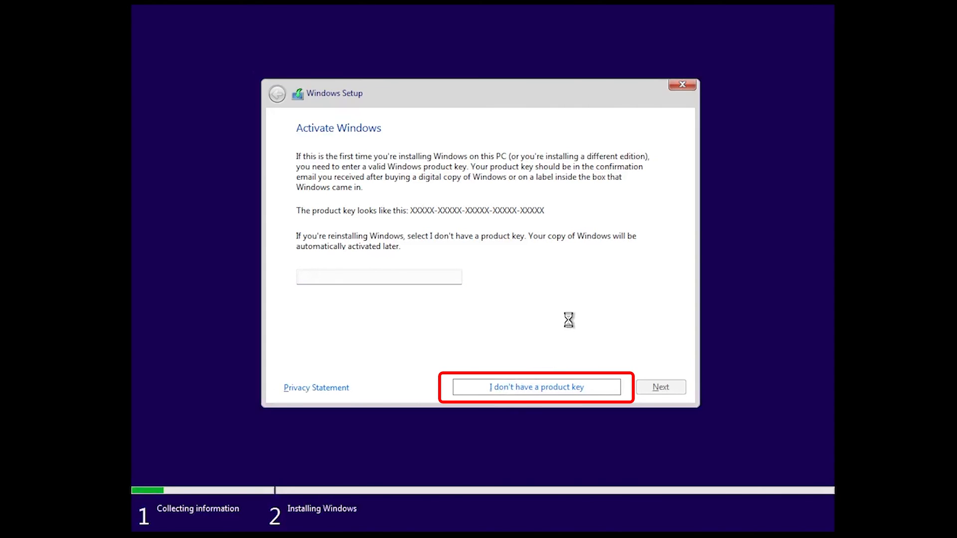
Select Windows 11 Pro for Workstations from the edition list and continue.
{"action": "left_click", "coordinate": [535, 387]}
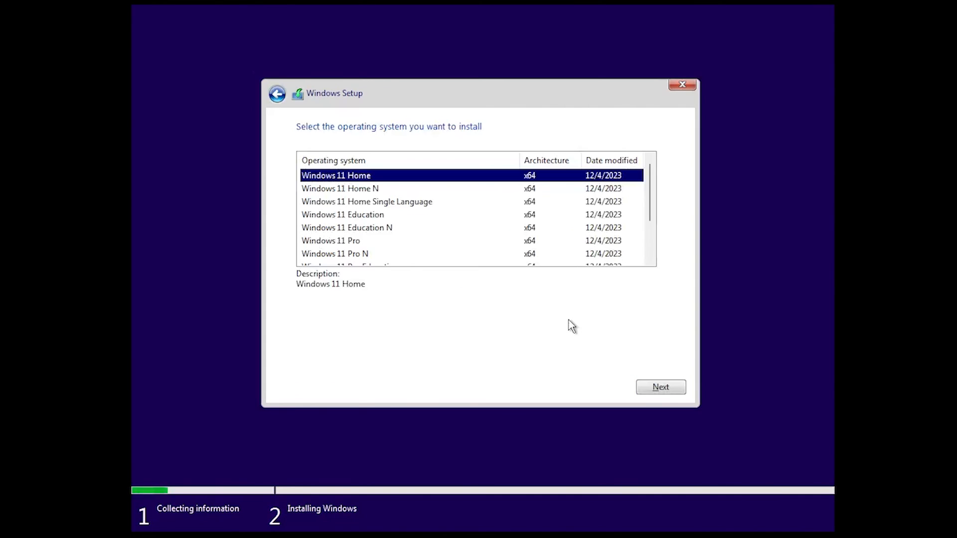
{"action": "scroll", "scroll_direction": "down", "scroll_amount": 3}
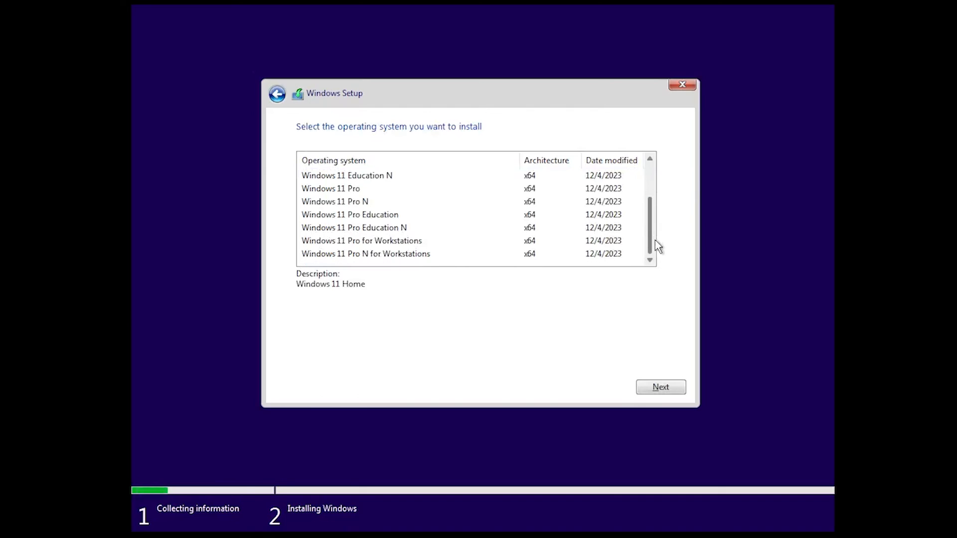
{"action": "left_click", "coordinate": [361, 240]}
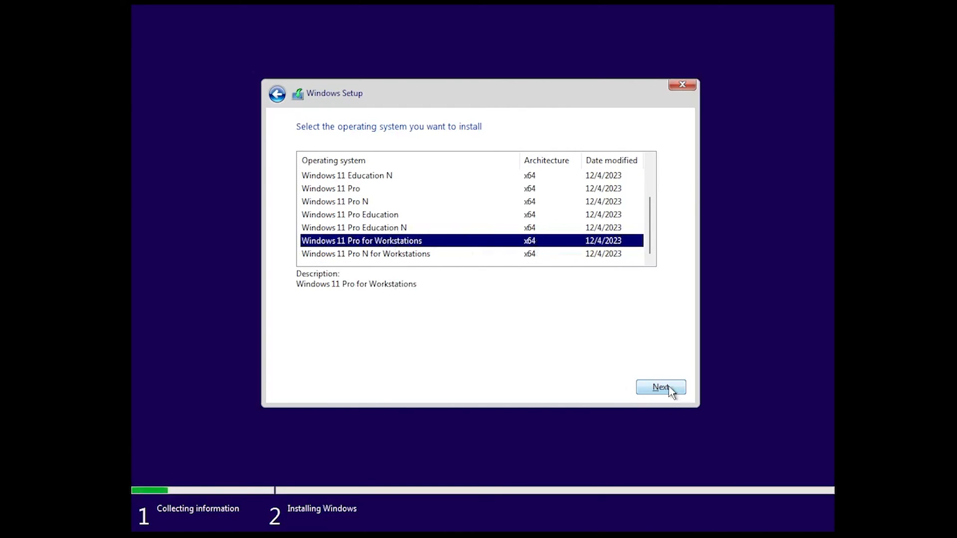
{"action": "left_click", "coordinate": [660, 387]}
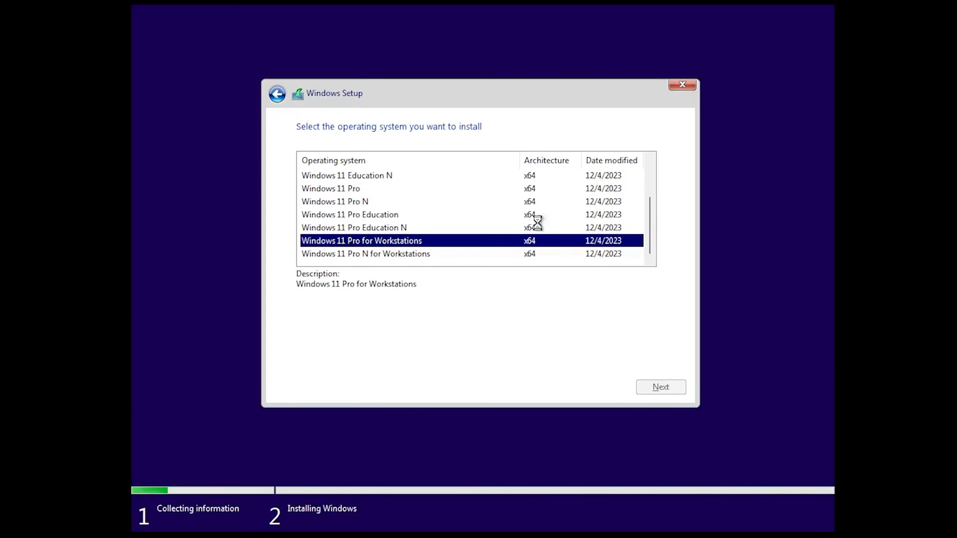
Accept the Microsoft Software License Terms checkbox.
{"action": "left_click", "coordinate": [660, 387]}
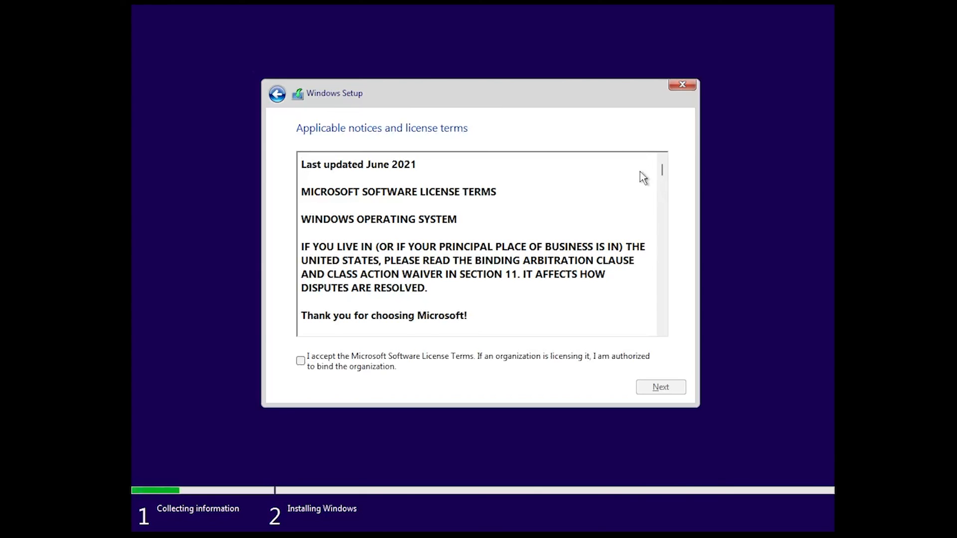
{"action": "left_click", "coordinate": [300, 361]}
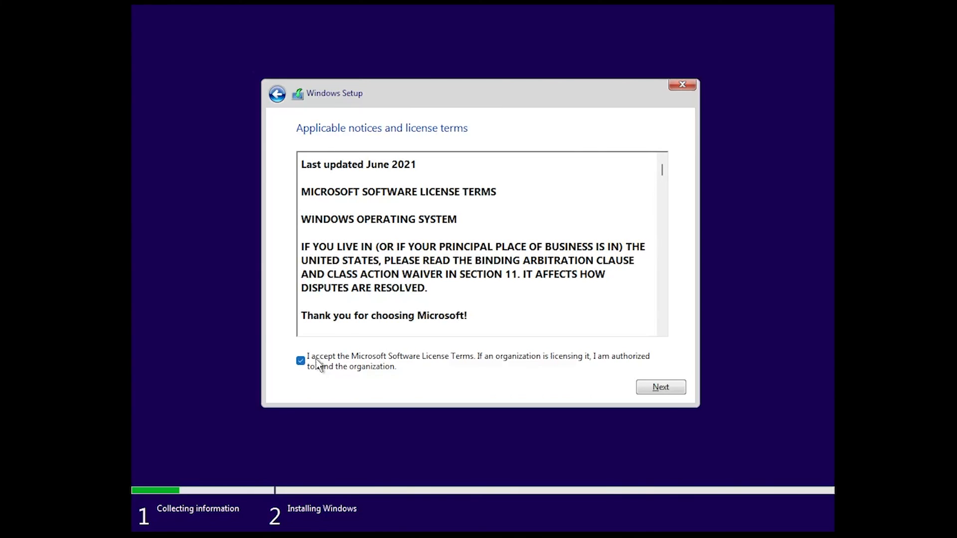